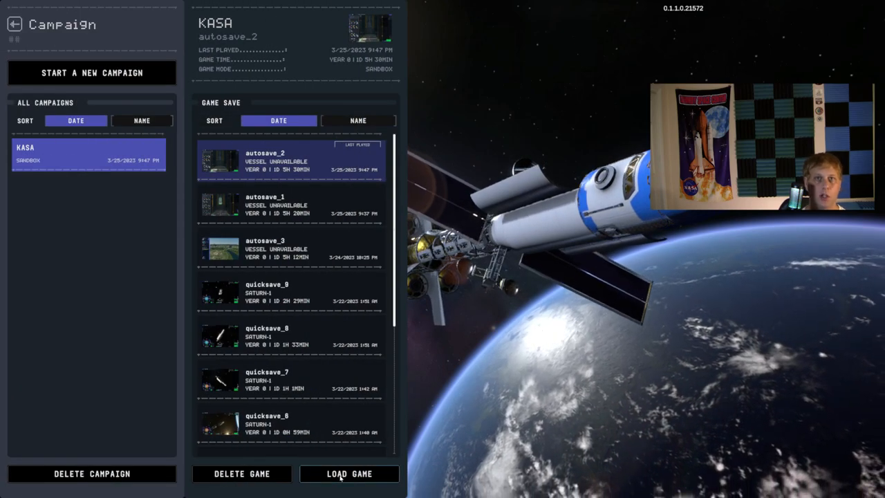
Step: Load the latest autosave of the KASA sandbox campaign
click(349, 473)
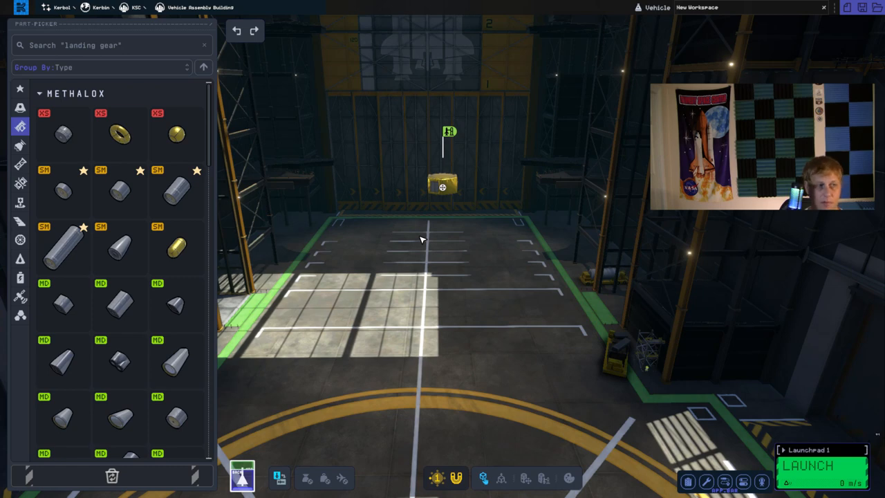
mouse_move(20, 147)
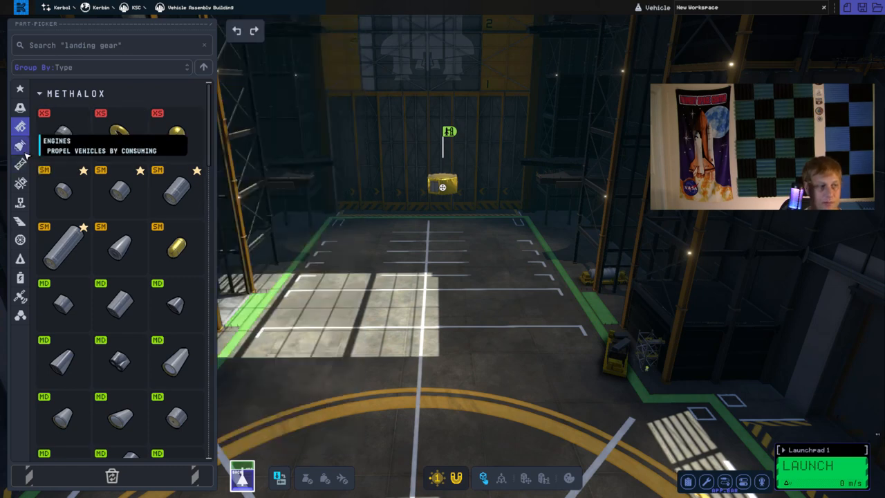
Step: Place a Cockleshell fairing base from the Fairing category as the rocket's nose
click(20, 202)
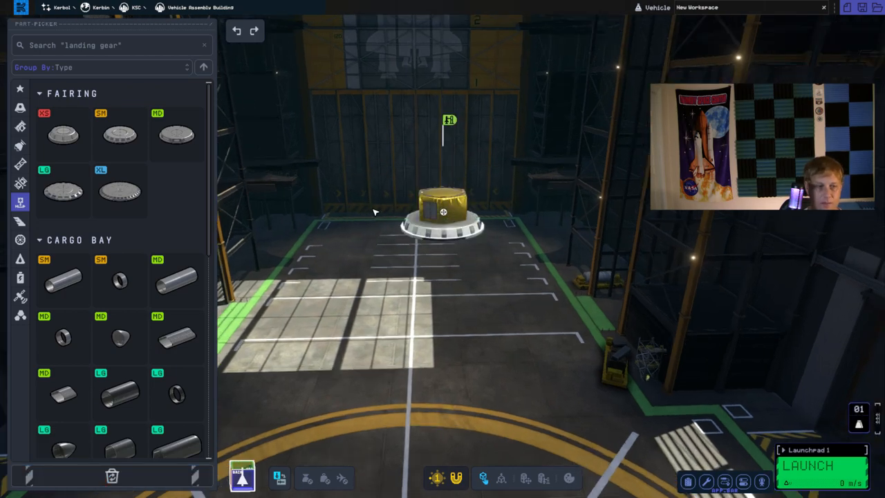
click(442, 211)
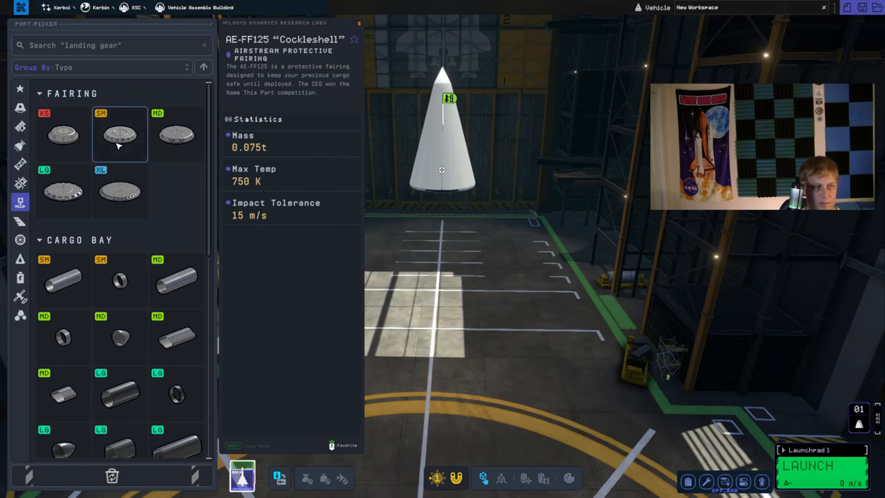
Step: Stretch the fairing into a taller, slimmer nose cone and browse the Methalox tanks
drag(119, 133, 469, 269)
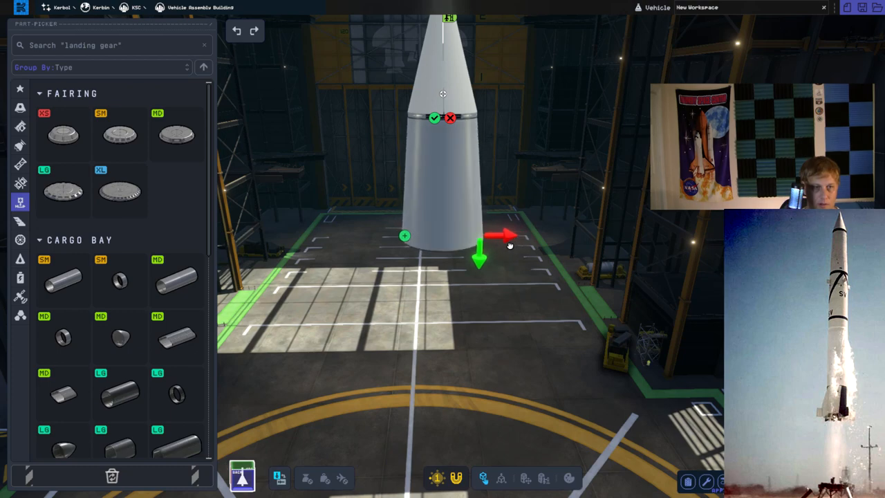
mouse_move(438, 119)
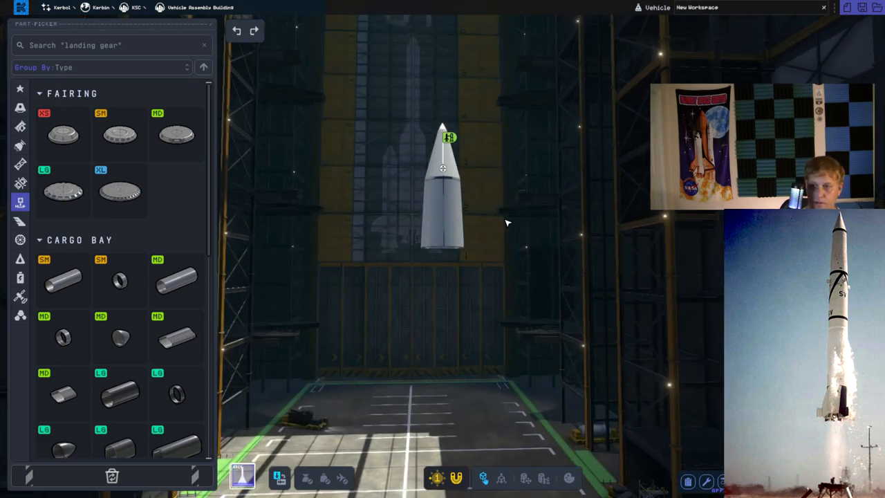
mouse_move(462, 237)
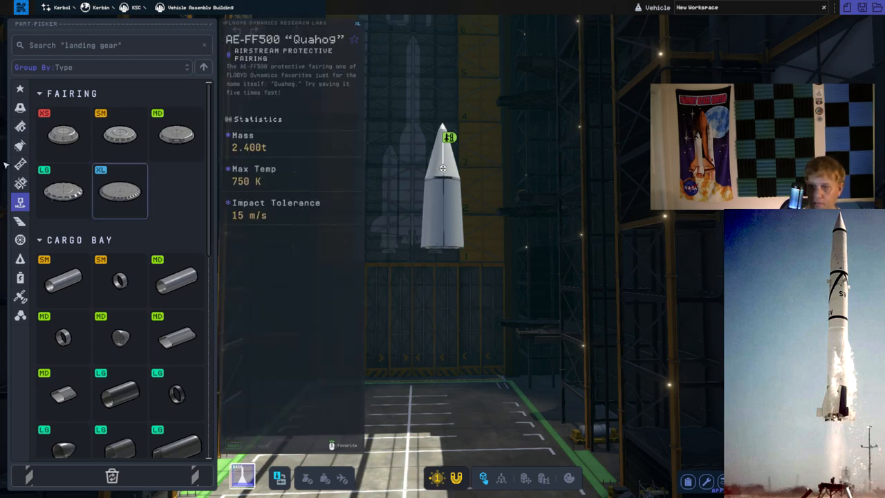
click(19, 128)
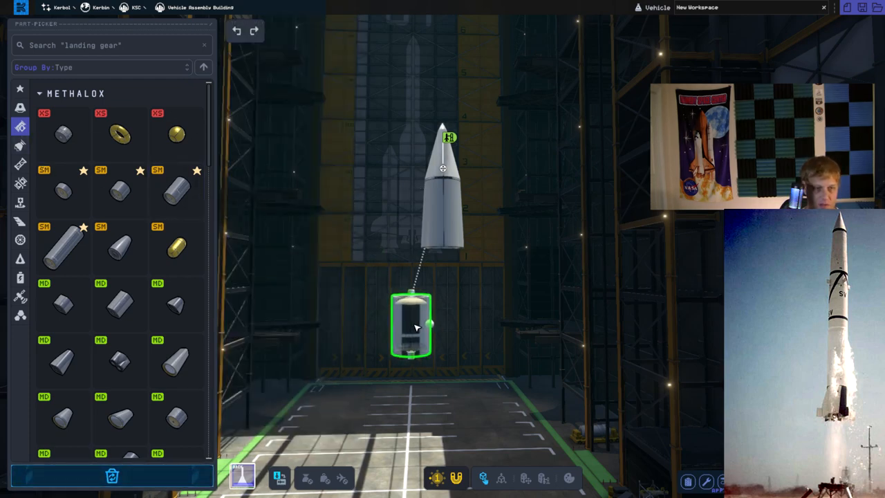
Step: Attach two methalox tank sections in a stack beneath the nose fairing
drag(412, 325, 443, 276)
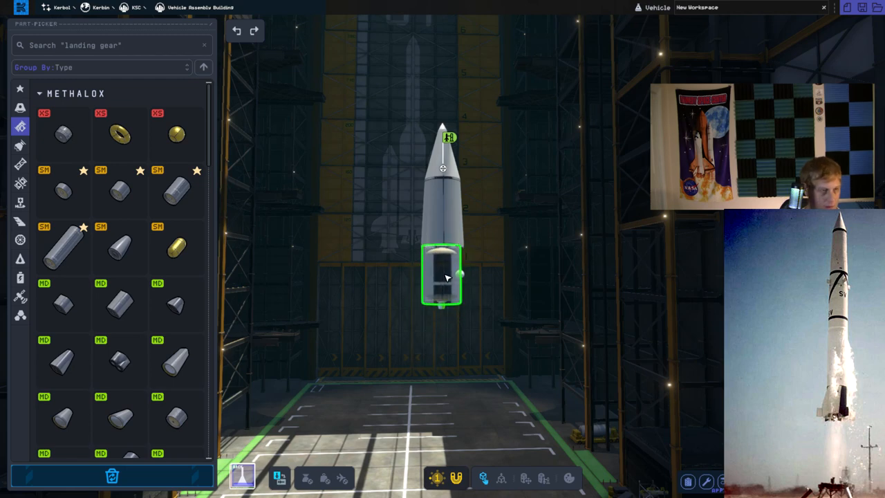
drag(442, 276, 498, 279)
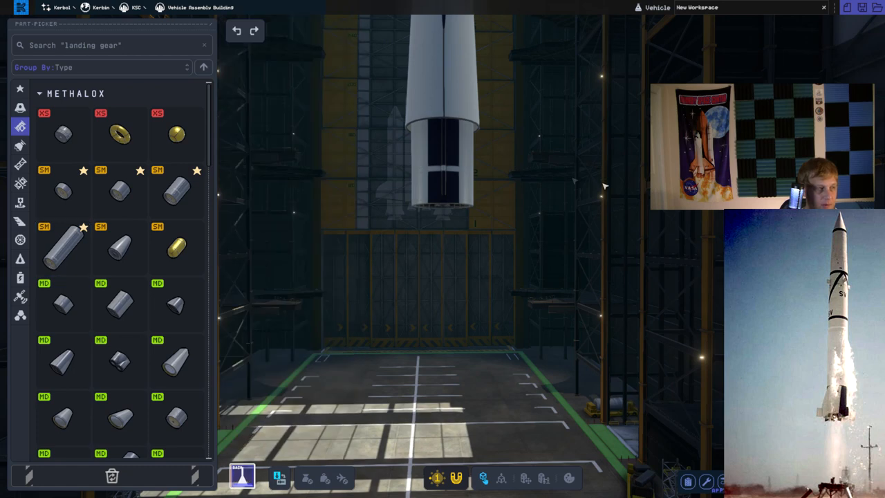
mouse_move(522, 208)
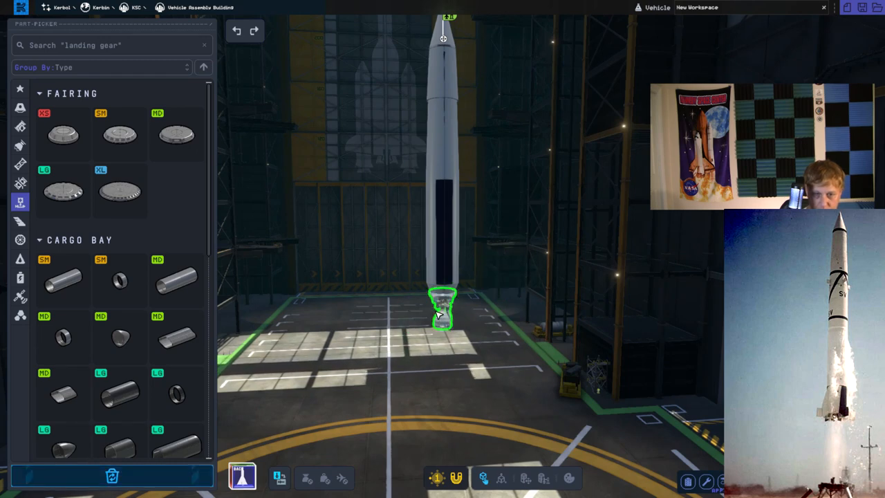
Step: Attach the engine at the bottom of the tank stack
click(689, 482)
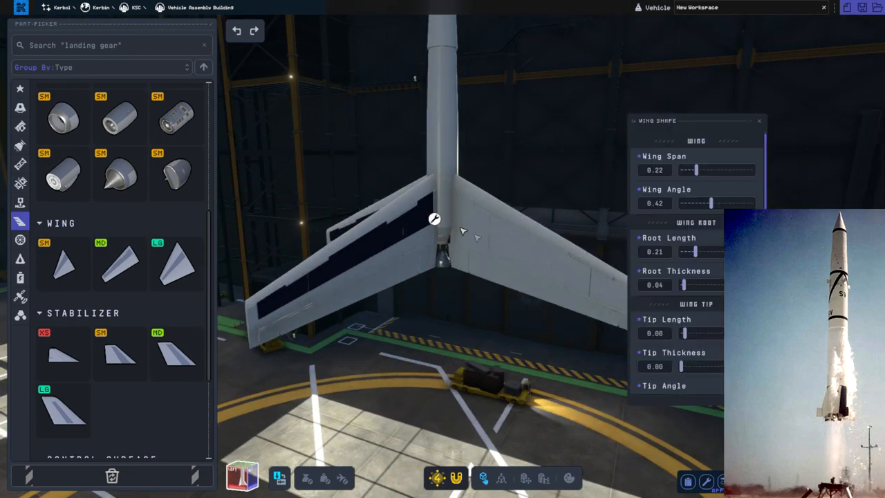
Step: Set the four fins to a narrow span, long root and slight sweep angle
drag(692, 170, 681, 170)
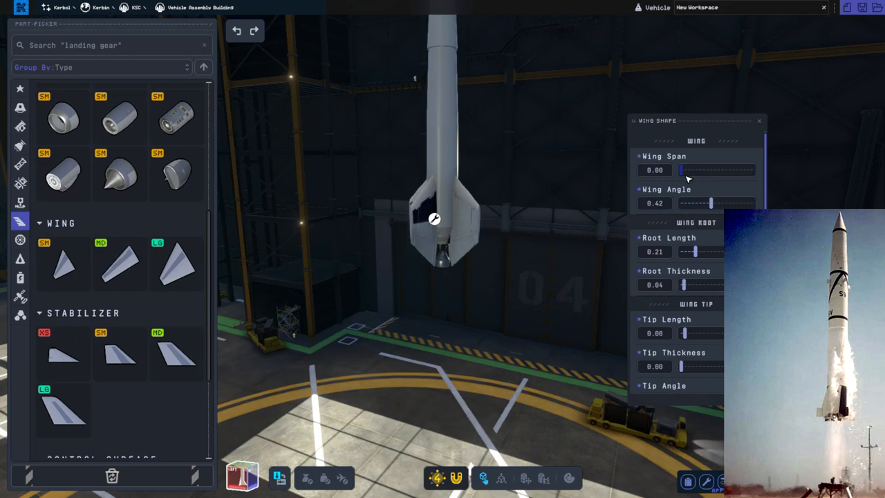
drag(680, 170, 686, 170)
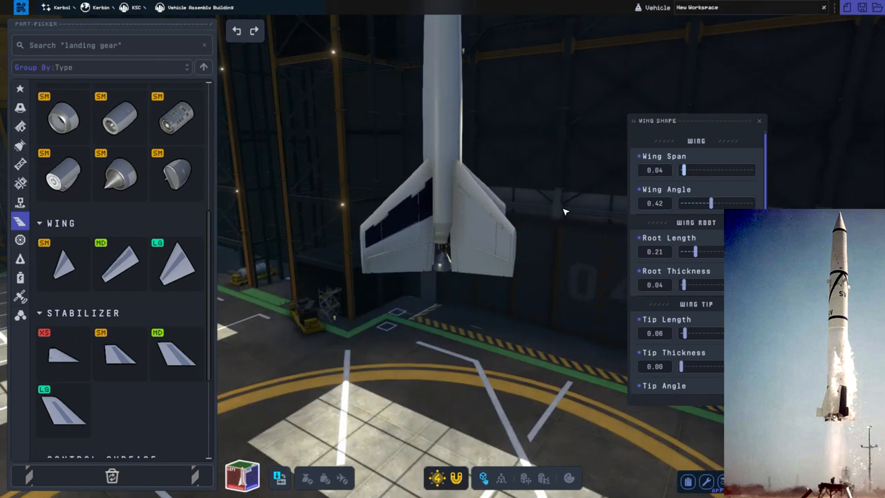
drag(711, 202, 702, 202)
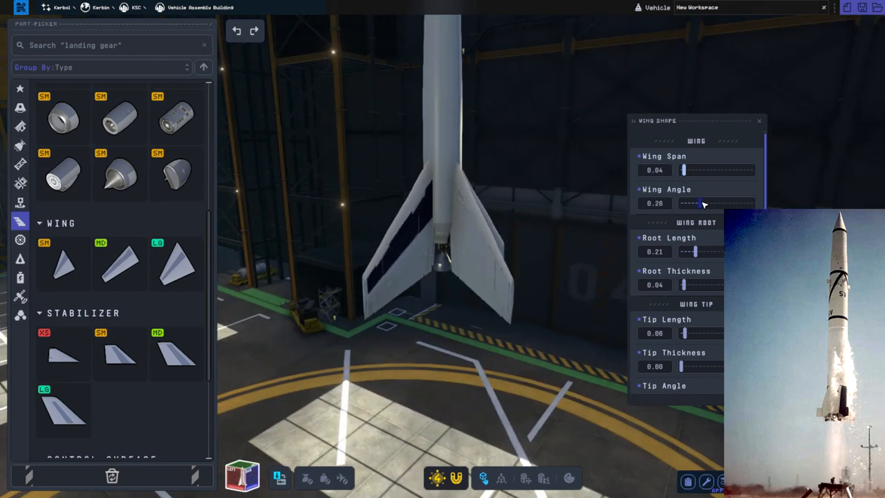
drag(703, 202, 689, 202)
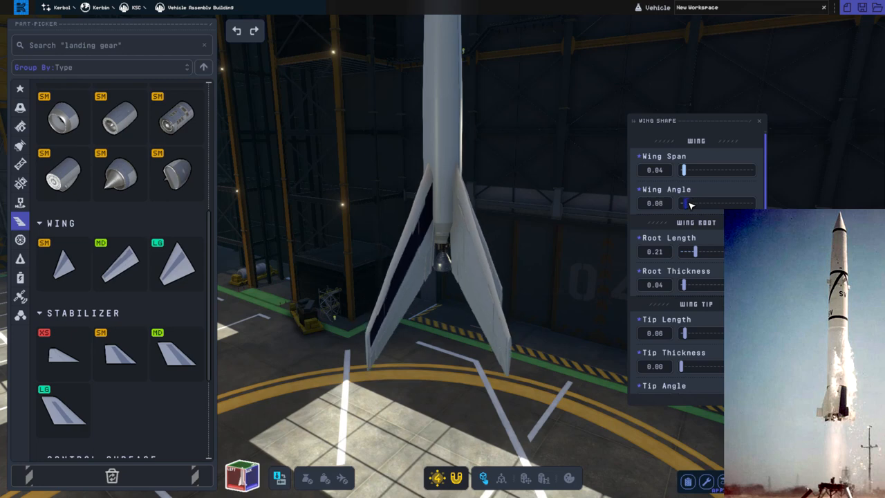
drag(695, 252, 717, 251)
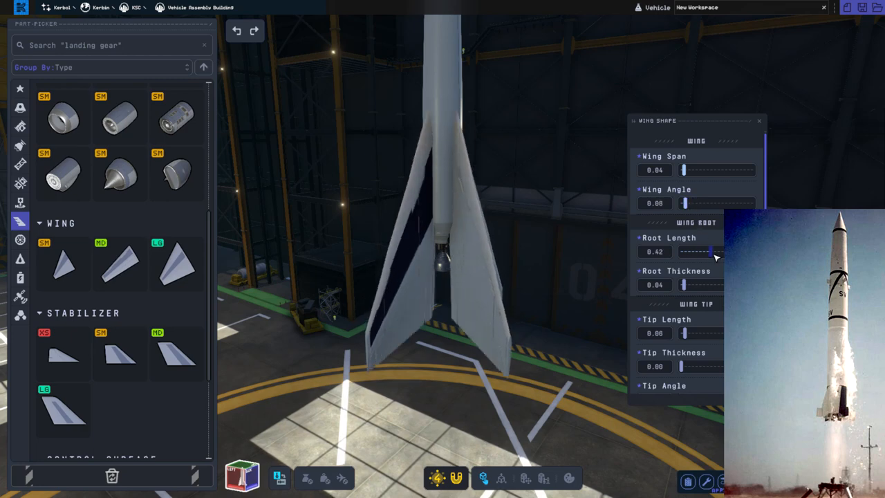
drag(708, 251, 713, 252)
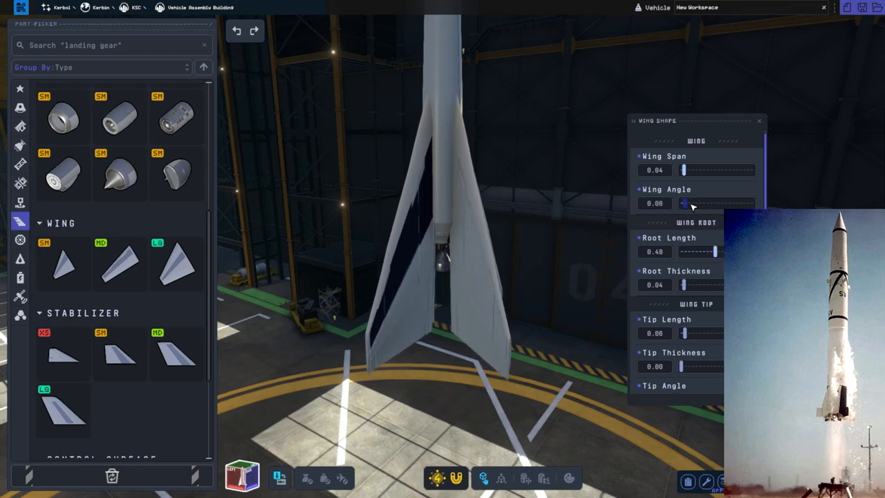
drag(691, 202, 687, 202)
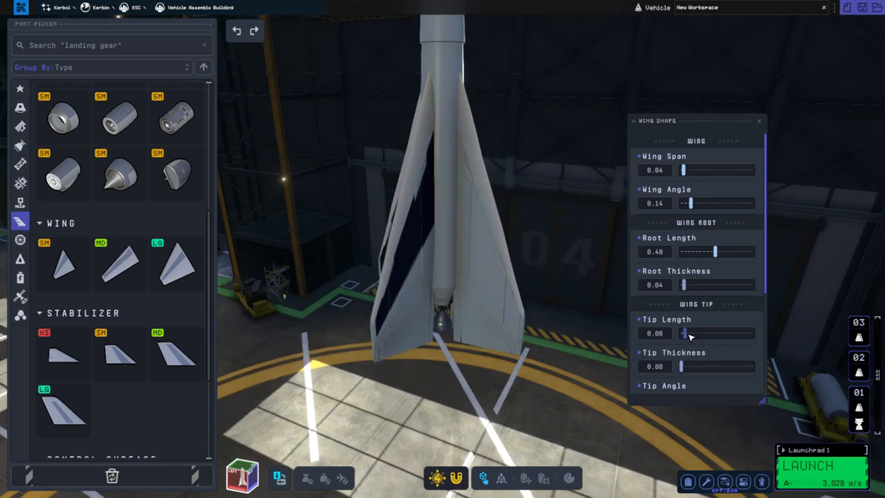
Step: Give the swept fins root length 0.24 and root thickness 0.04, then close Wing Shape
drag(691, 333, 685, 334)
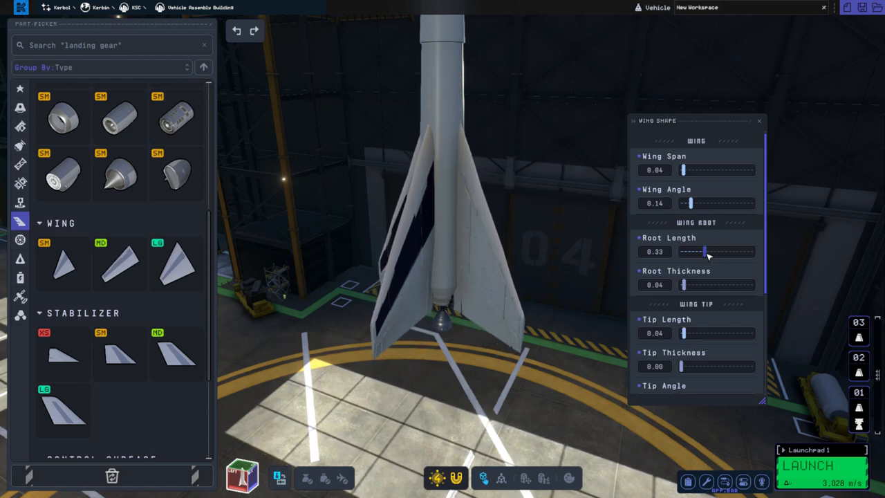
drag(685, 202, 703, 201)
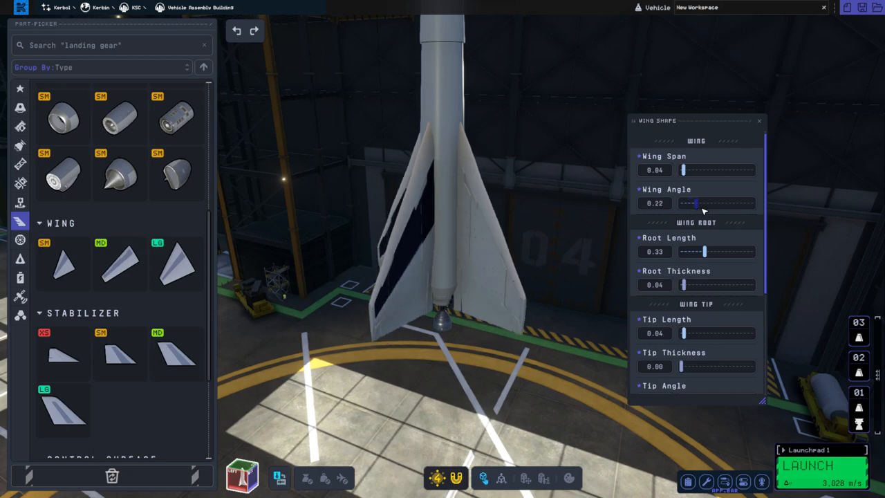
drag(701, 202, 707, 202)
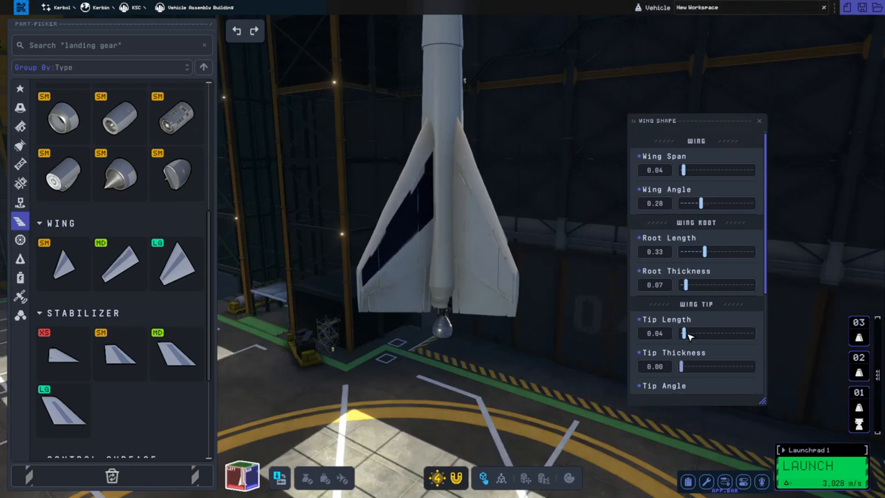
drag(685, 332, 688, 332)
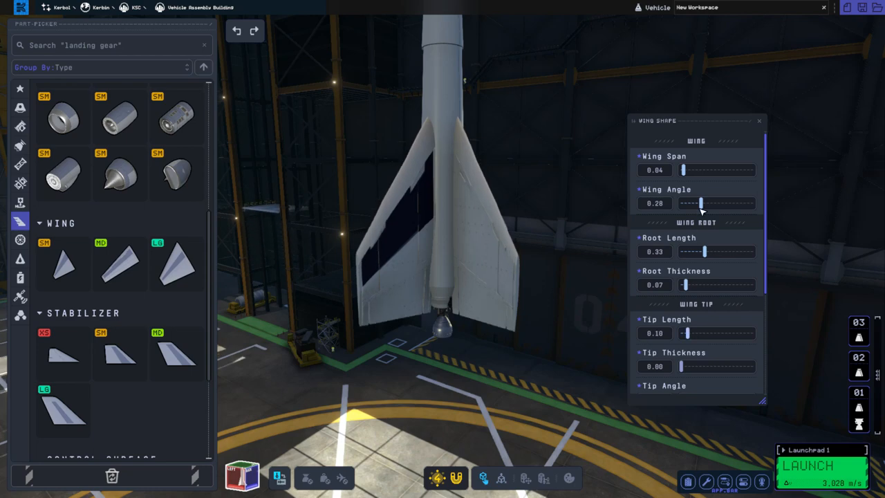
drag(703, 202, 694, 202)
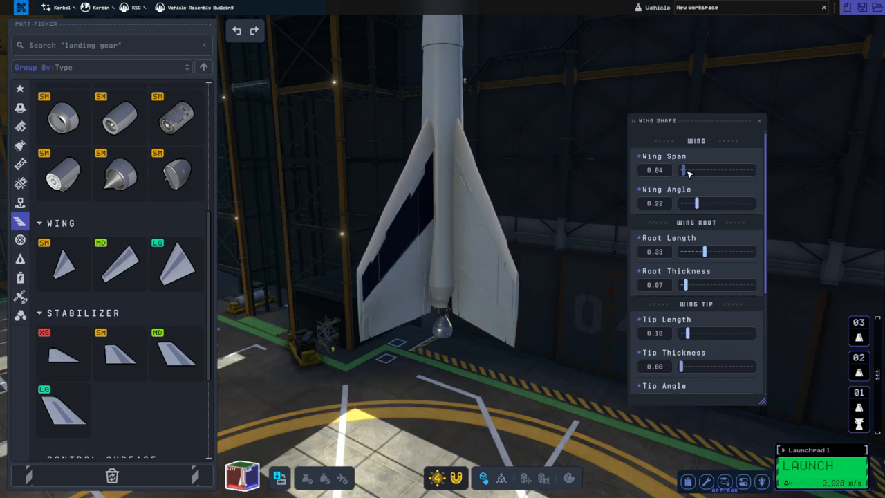
drag(686, 170, 684, 170)
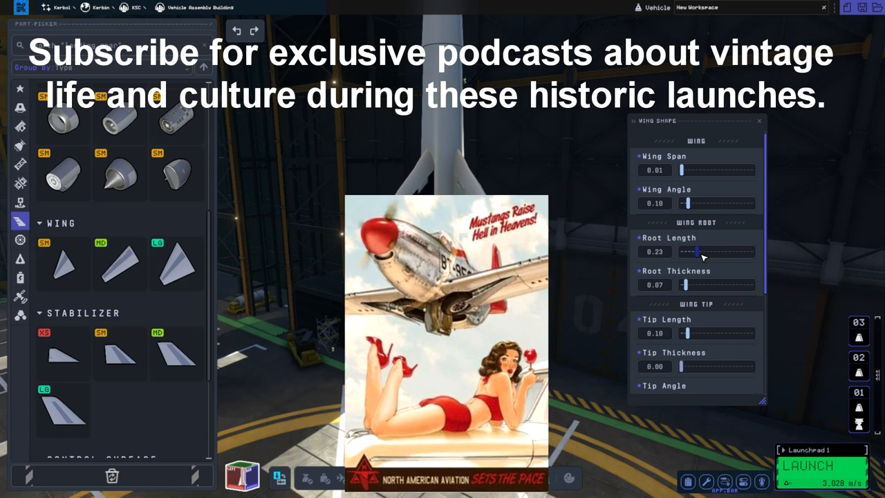
drag(702, 251, 705, 251)
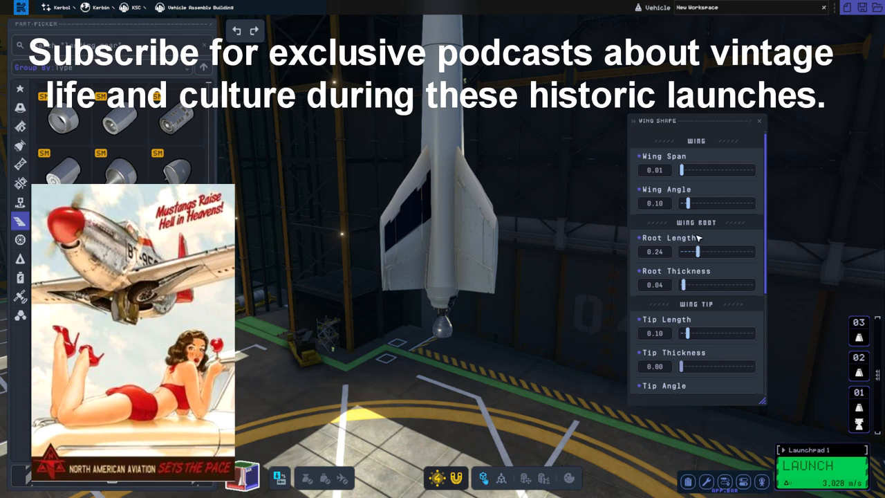
mouse_move(480, 238)
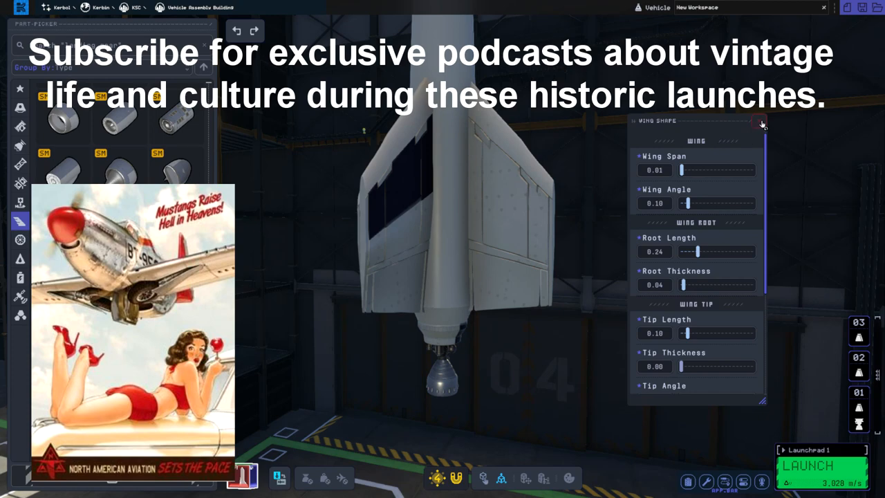
click(760, 123)
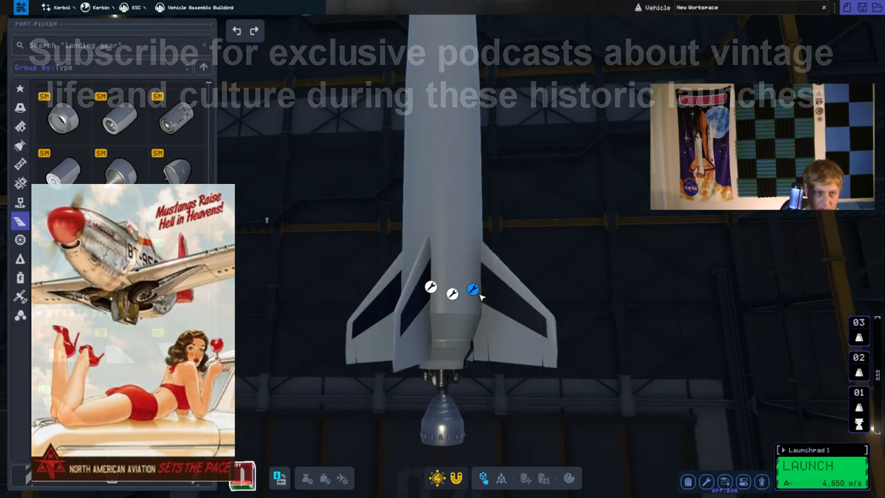
Step: Set the second fin set to wing angle about 0.33, root length 0.25 and span 0.06
click(473, 291)
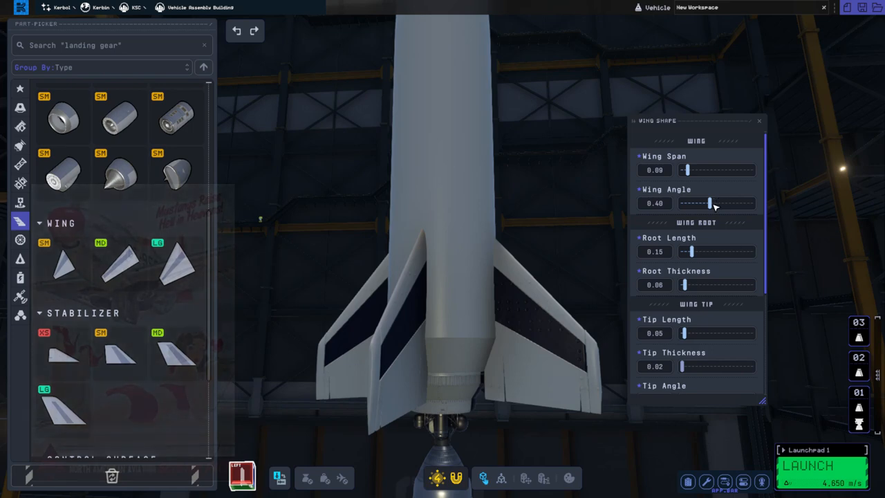
drag(710, 202, 705, 202)
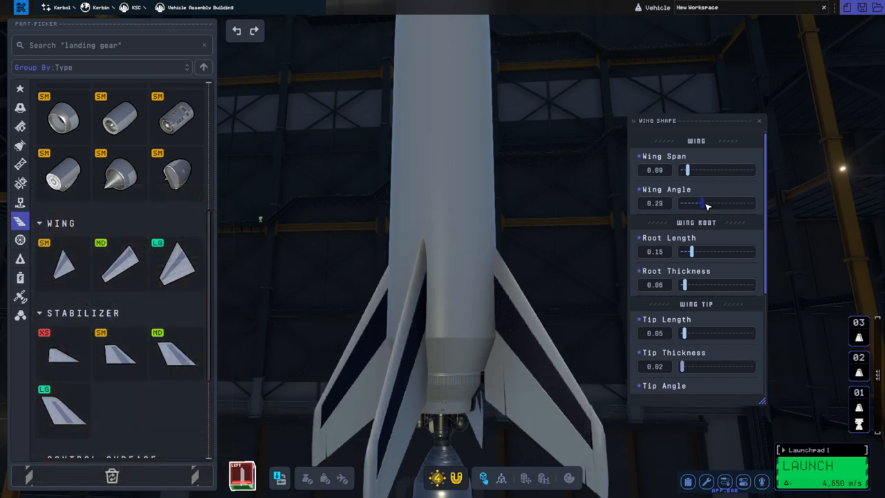
drag(705, 202, 704, 202)
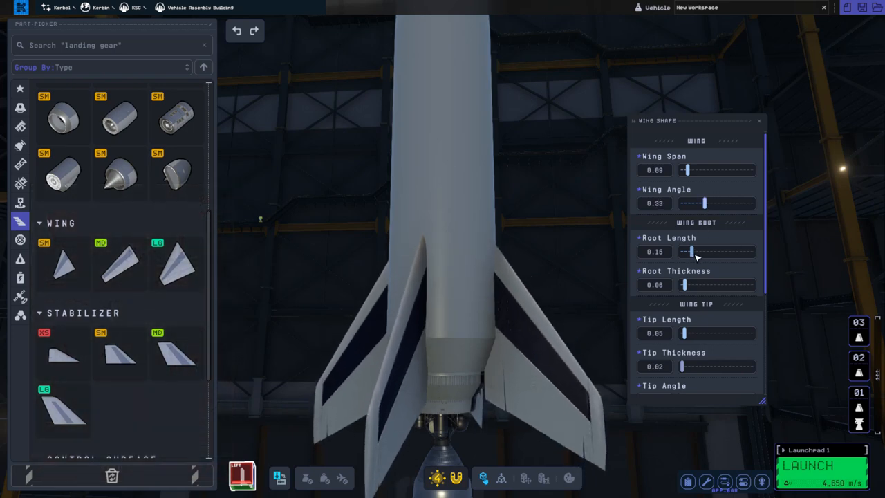
drag(688, 252, 700, 252)
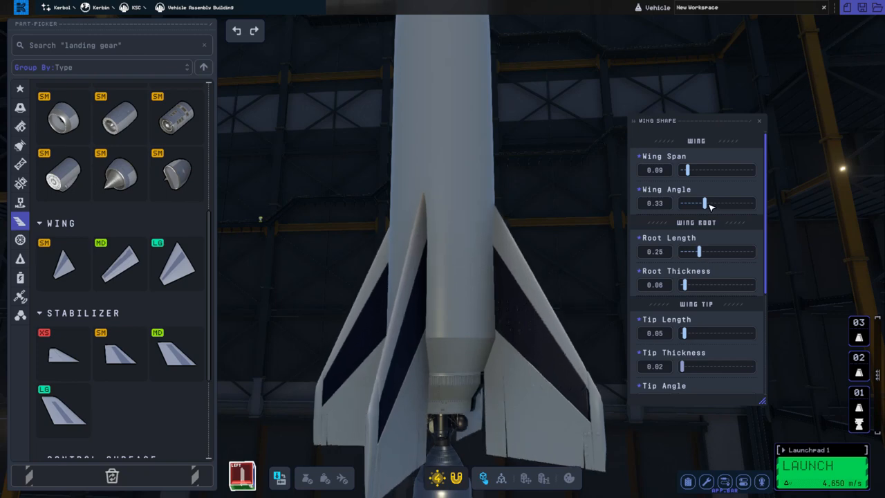
drag(684, 170, 690, 171)
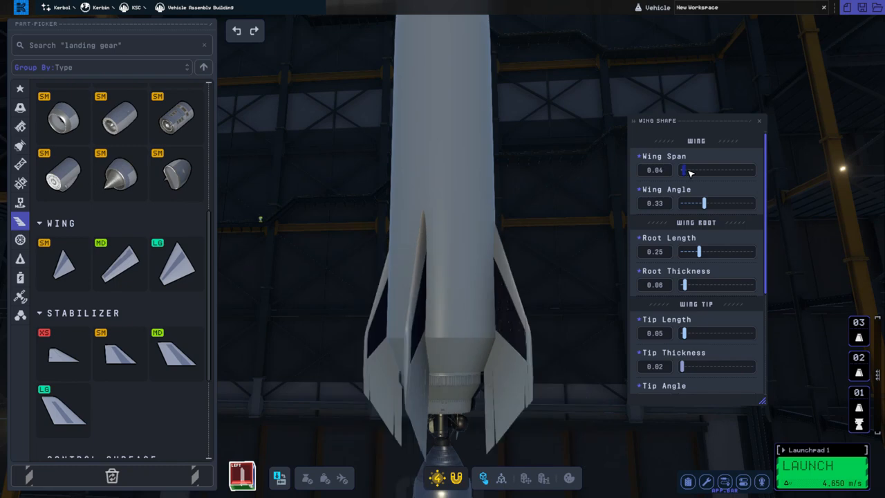
drag(690, 170, 684, 170)
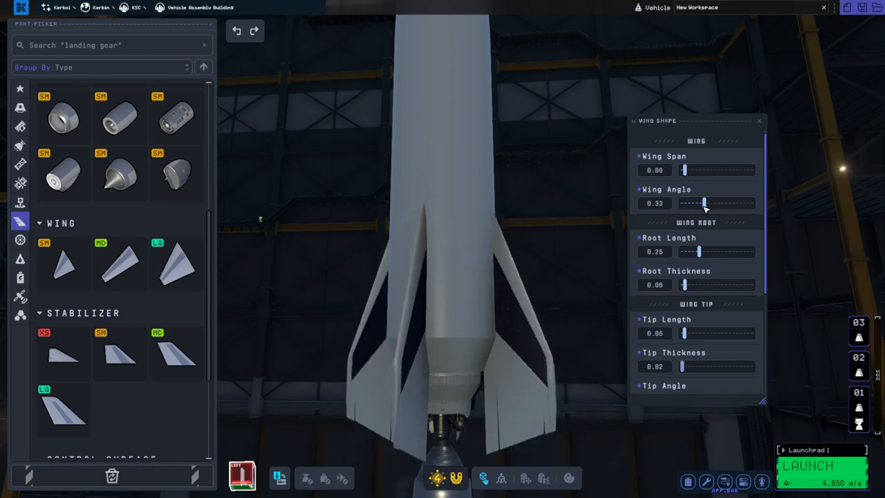
drag(706, 202, 683, 202)
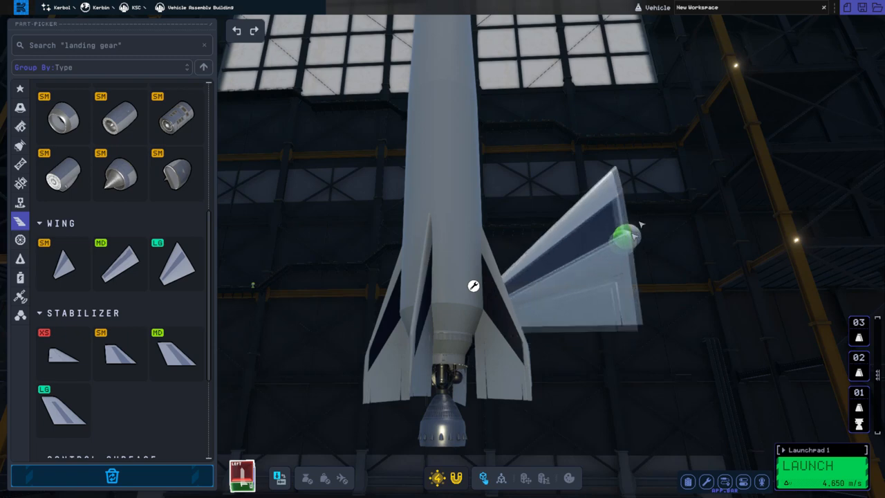
Step: Attach an MPW-500 medium wing at the tail base and select it for shaping
click(119, 265)
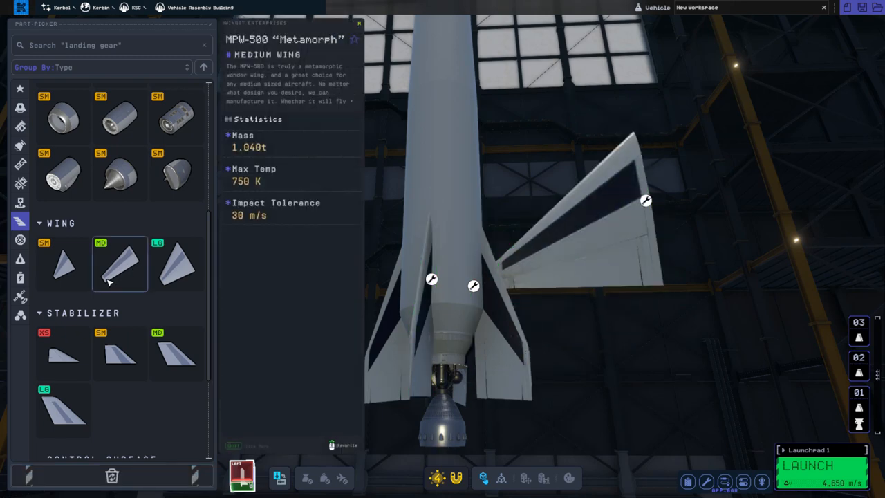
click(64, 353)
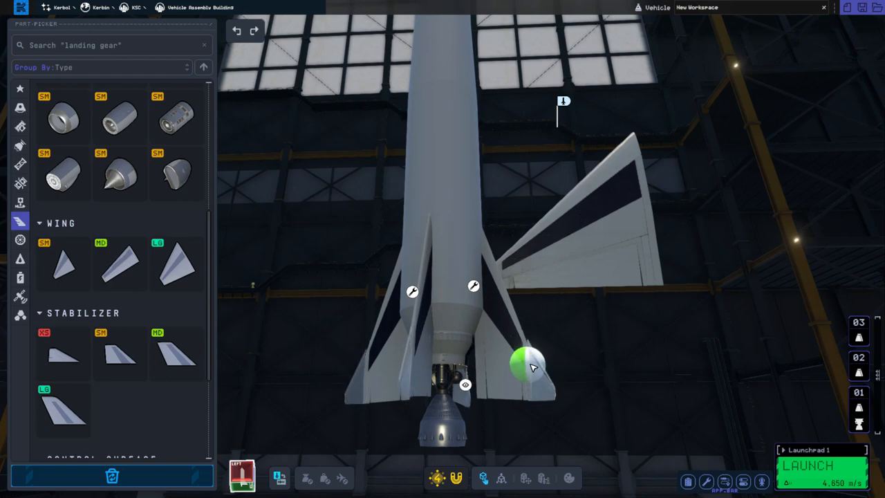
click(525, 371)
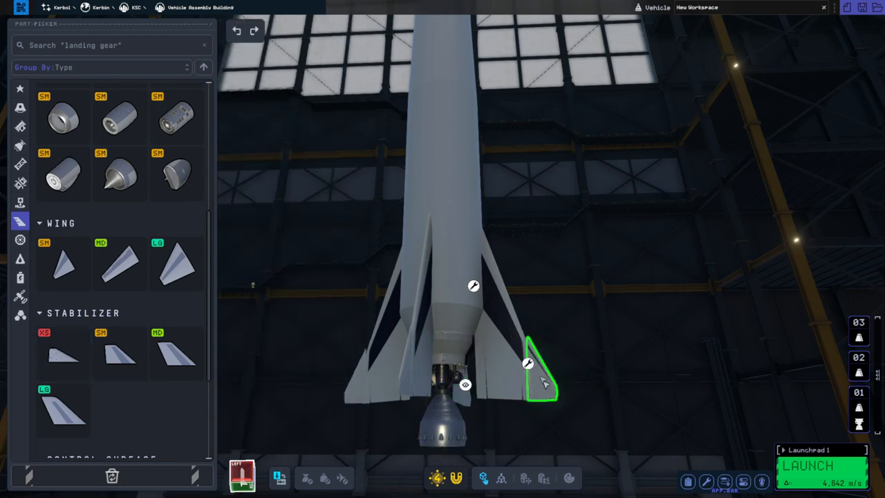
click(526, 367)
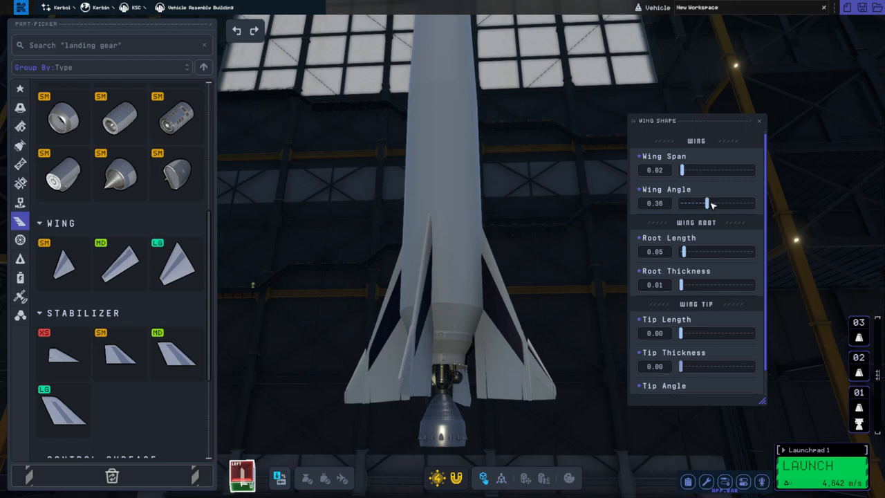
Step: Set the tip pieces to wing angle 0.48, tip 0.04, span 0.03, root 0.06, then close Wing Shape
drag(708, 202, 705, 202)
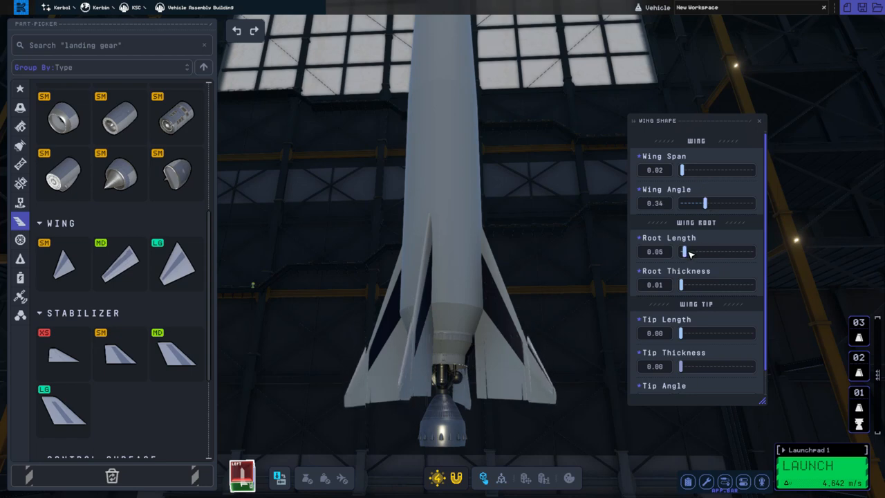
drag(680, 332, 688, 332)
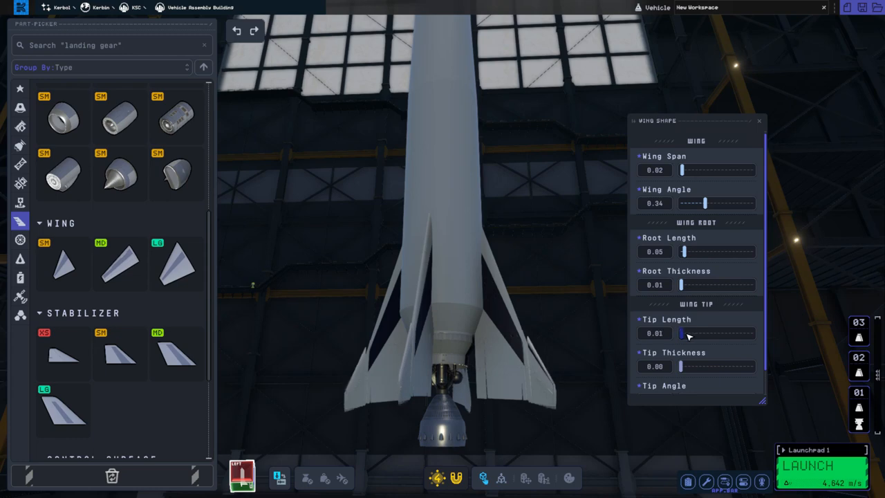
drag(682, 334, 689, 334)
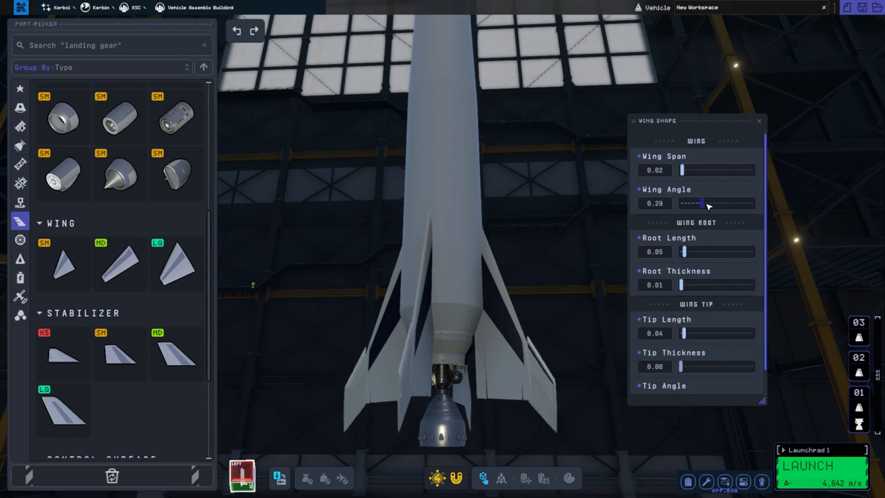
drag(704, 202, 714, 202)
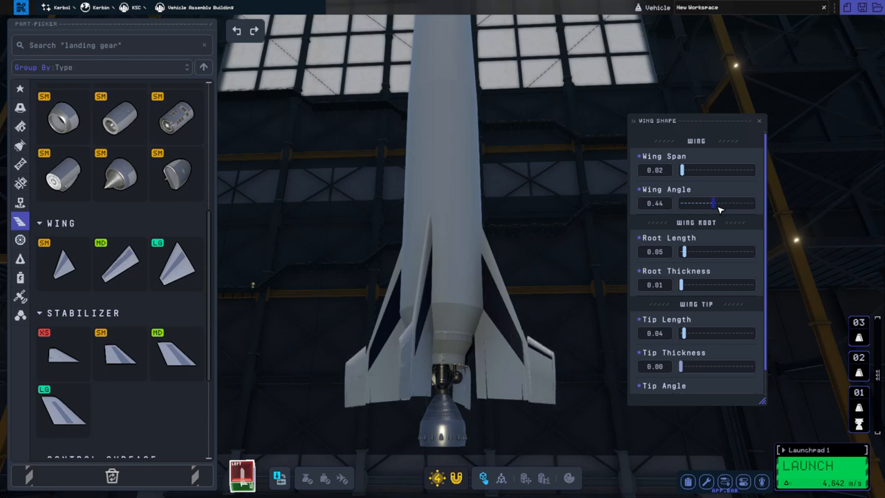
drag(684, 171, 689, 170)
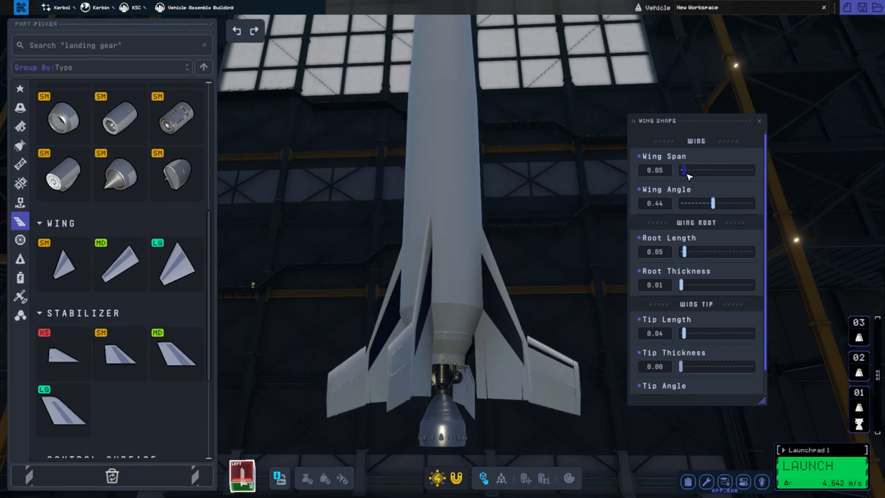
drag(685, 170, 680, 170)
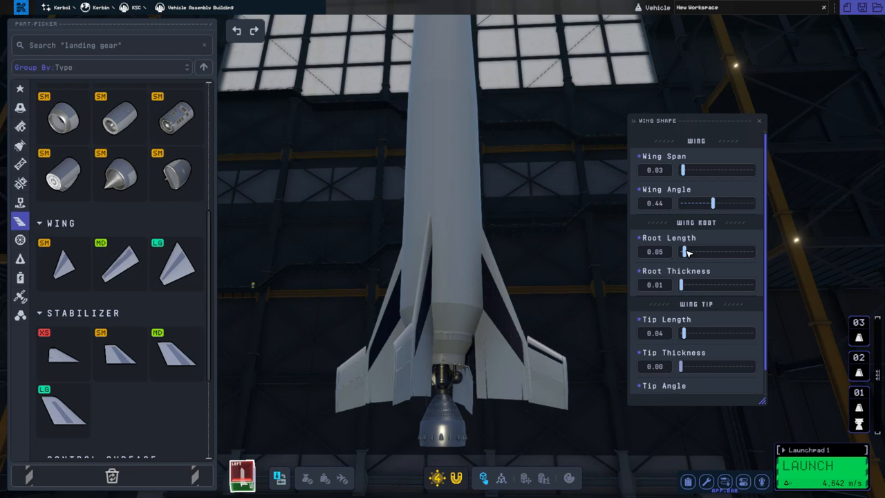
drag(688, 251, 685, 251)
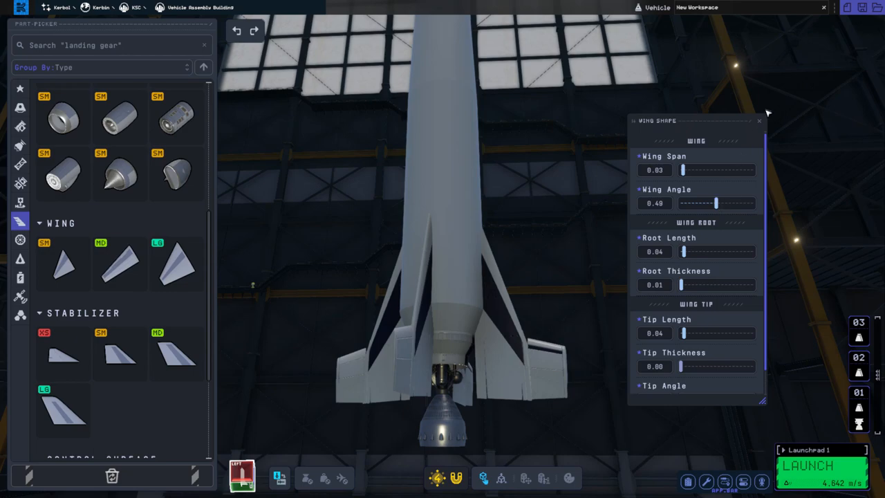
click(757, 121)
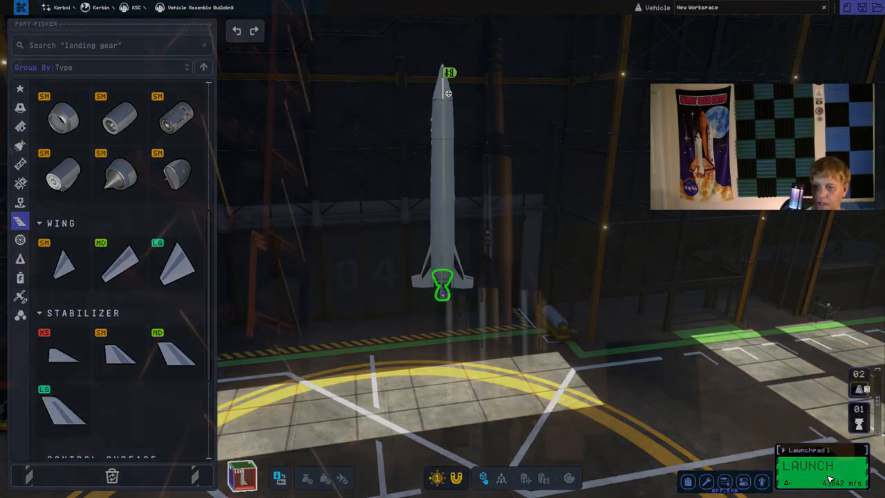
Step: Launch the finished finned rocket from the assembly building
click(810, 468)
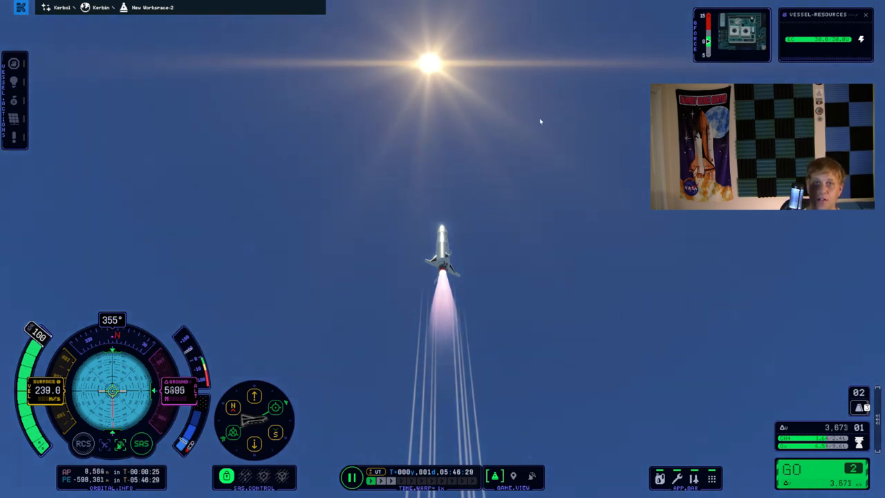
mouse_move(542, 259)
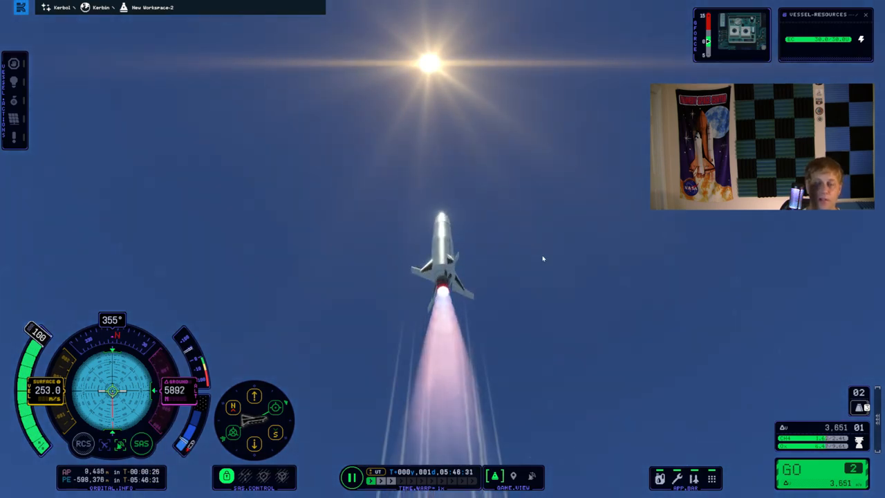